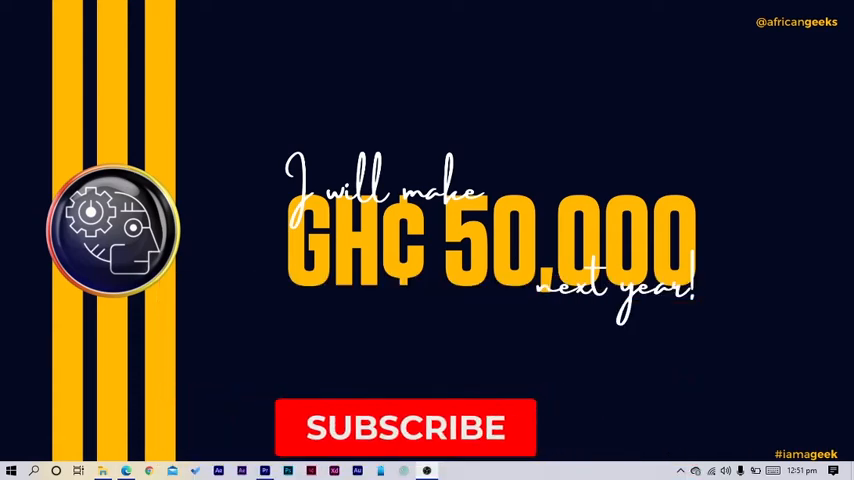
- Open the All your designs library in Canva
{"action": "left_click", "coordinate": [404, 427]}
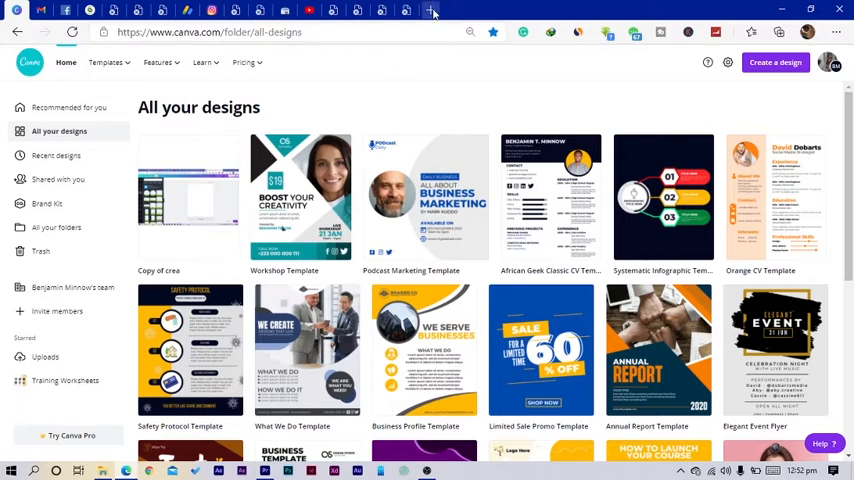
{"action": "mouse_move", "coordinate": [433, 11]}
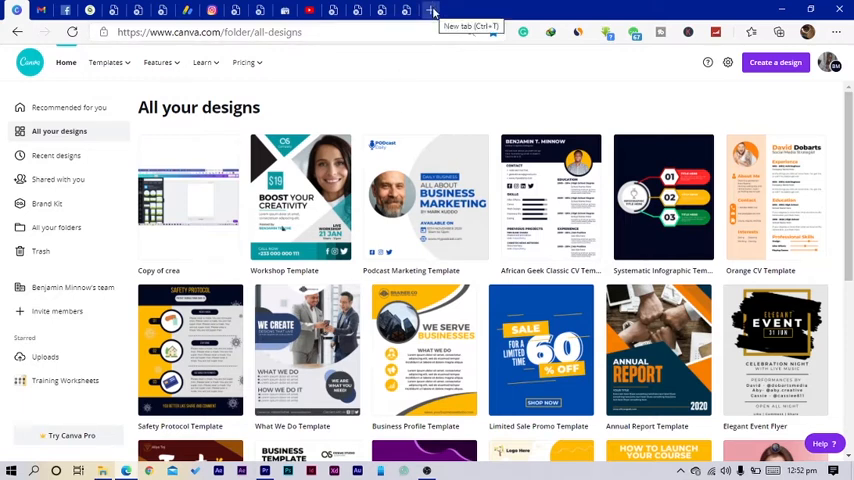
- Open a new browser tab on the Google Forms about page
{"action": "left_click", "coordinate": [431, 11]}
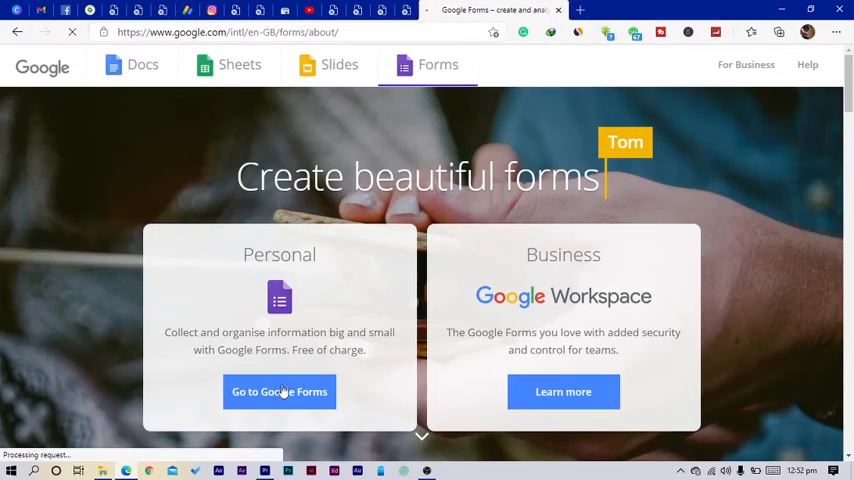
- Go to the personal Google Forms home page
{"action": "left_click", "coordinate": [279, 391]}
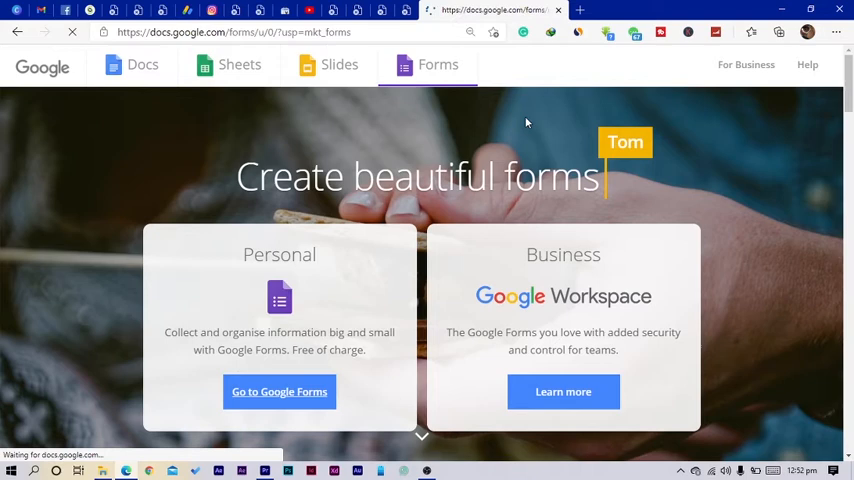
{"action": "left_click", "coordinate": [279, 391]}
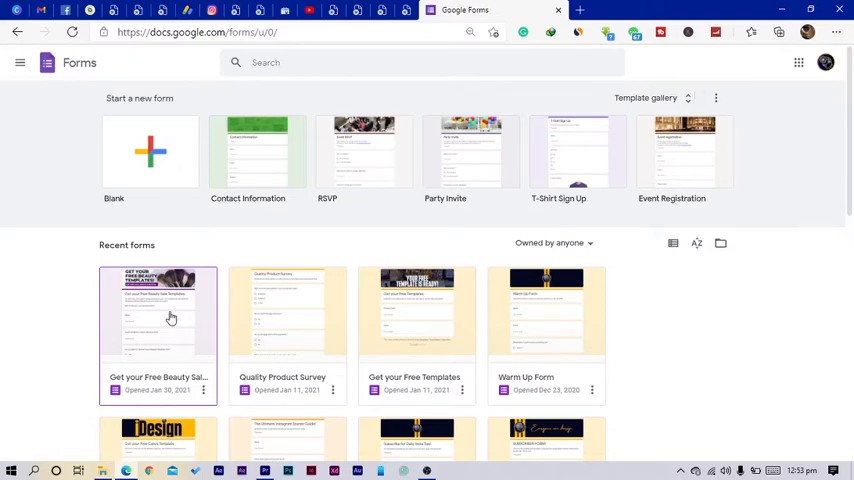
{"action": "mouse_move", "coordinate": [128, 299]}
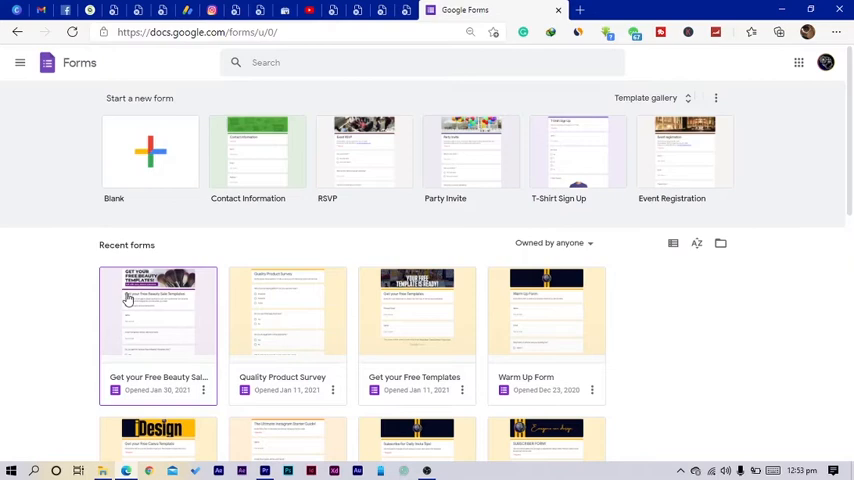
{"action": "mouse_move", "coordinate": [84, 278]}
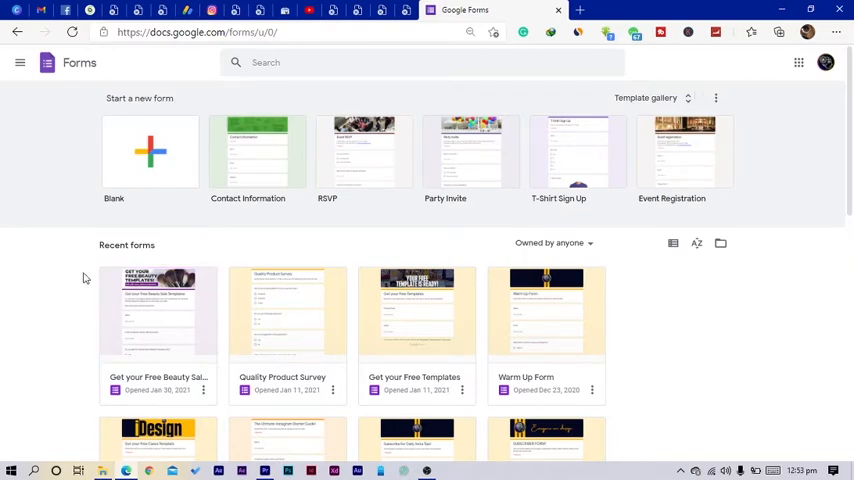
{"action": "mouse_move", "coordinate": [596, 196]}
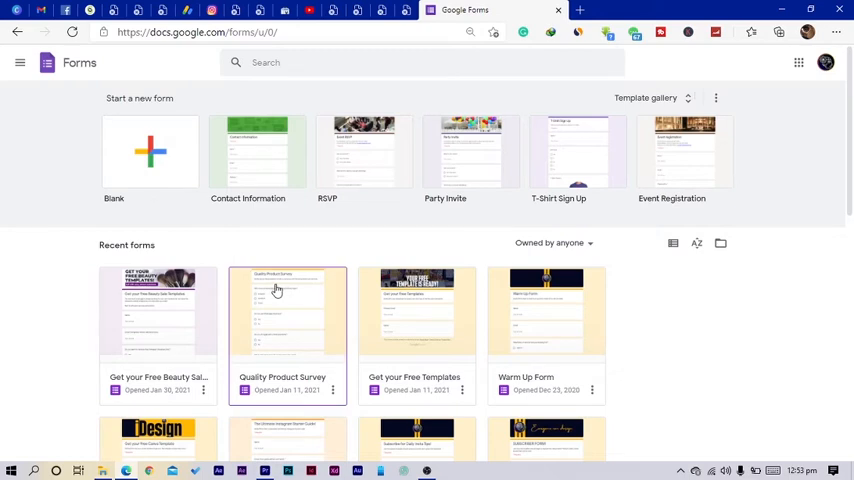
{"action": "mouse_move", "coordinate": [273, 293]}
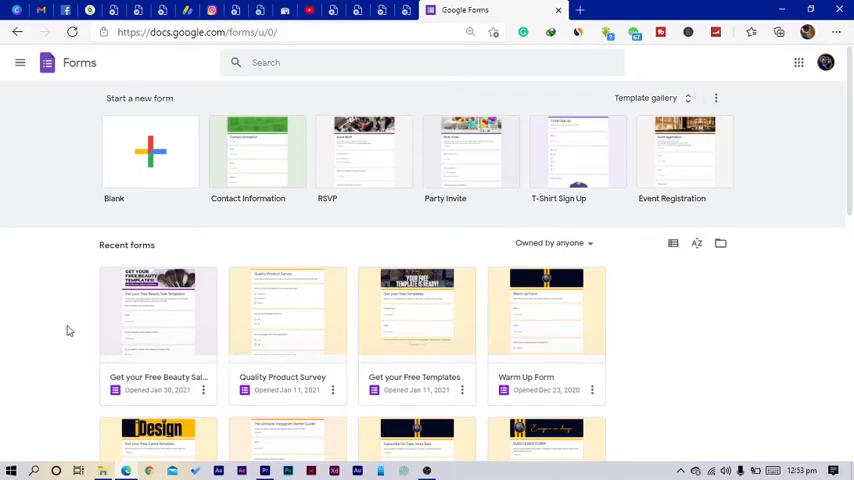
{"action": "mouse_move", "coordinate": [719, 243]}
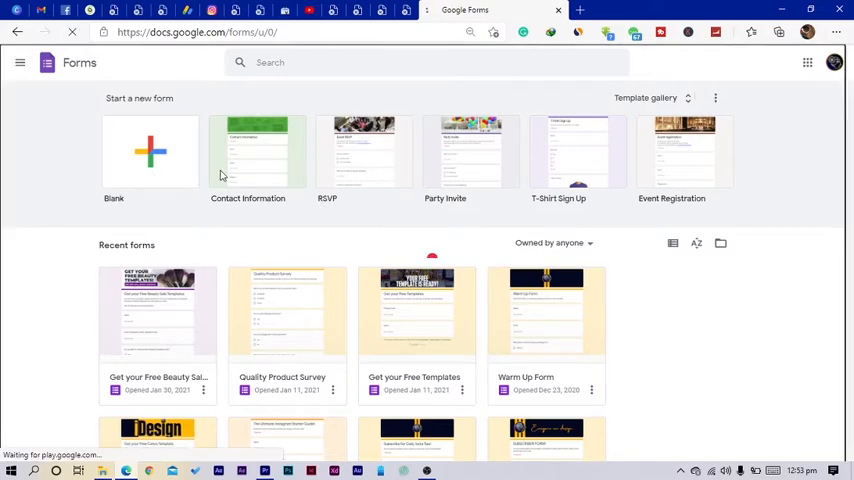
- Start a blank form and title it 'Happy Birthday Benjamin'
{"action": "left_click", "coordinate": [150, 155]}
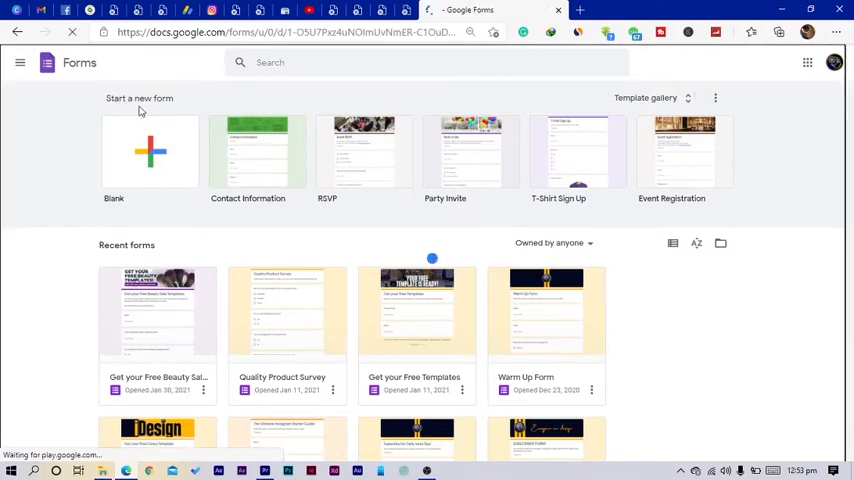
{"action": "left_click", "coordinate": [150, 152]}
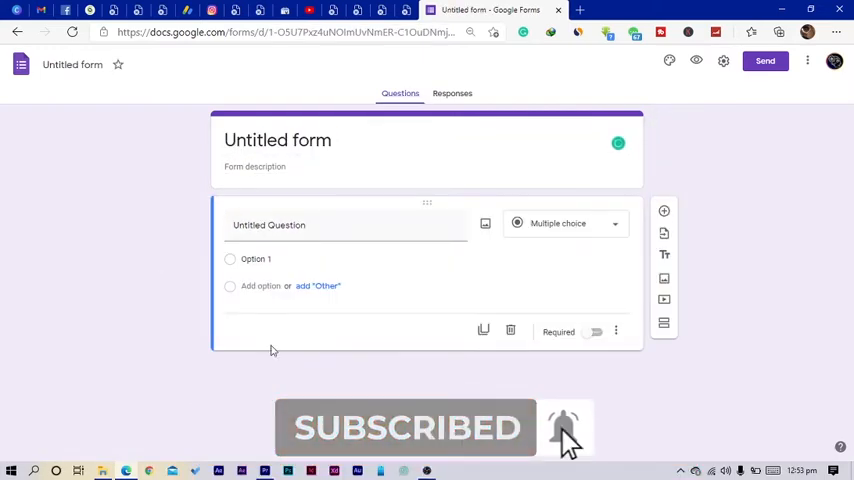
{"action": "type", "text": "H"}
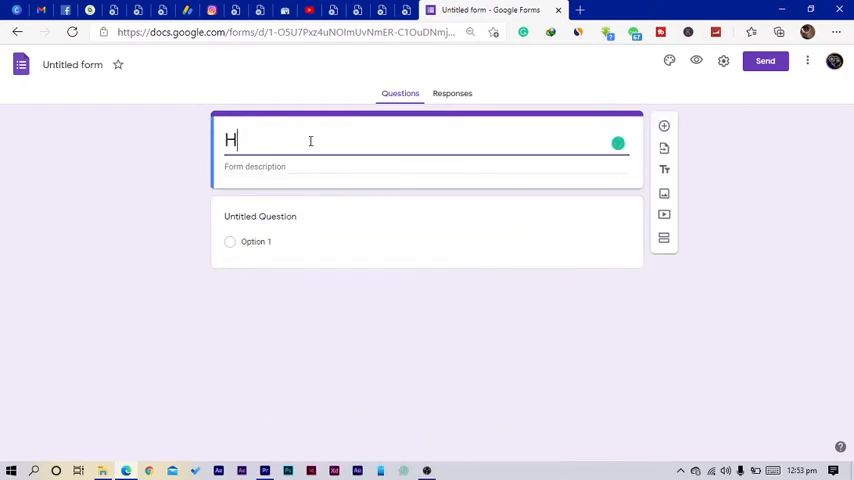
{"action": "type", "text": "appy Bir"}
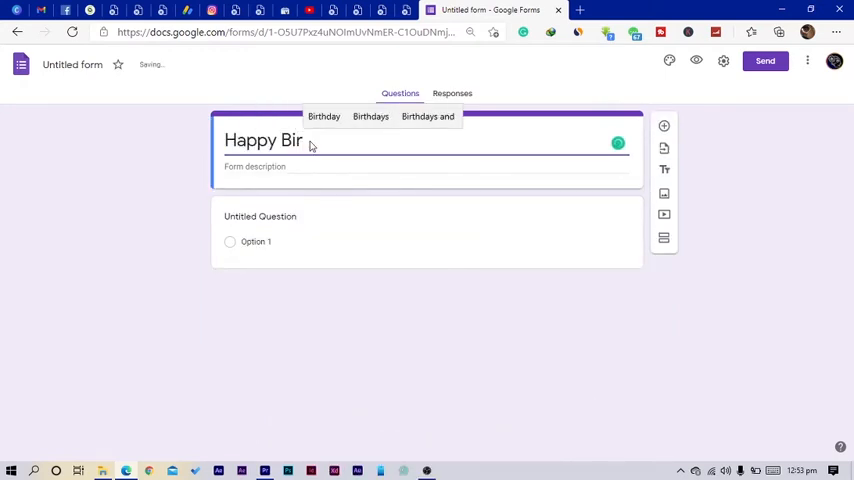
{"action": "type", "text": "thday"}
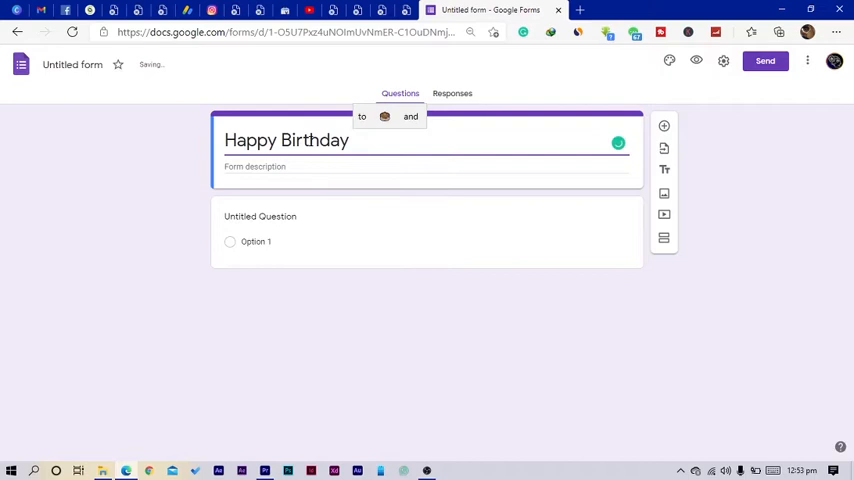
{"action": "type", "text": "Benjamin"}
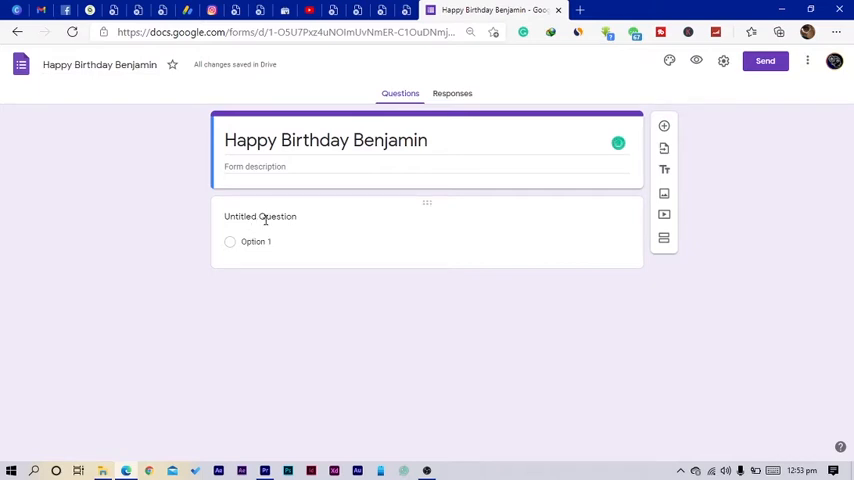
- Add Name and Phone number questions plus a T-Shirt Size multiple-choice question
{"action": "type", "text": "Nam"}
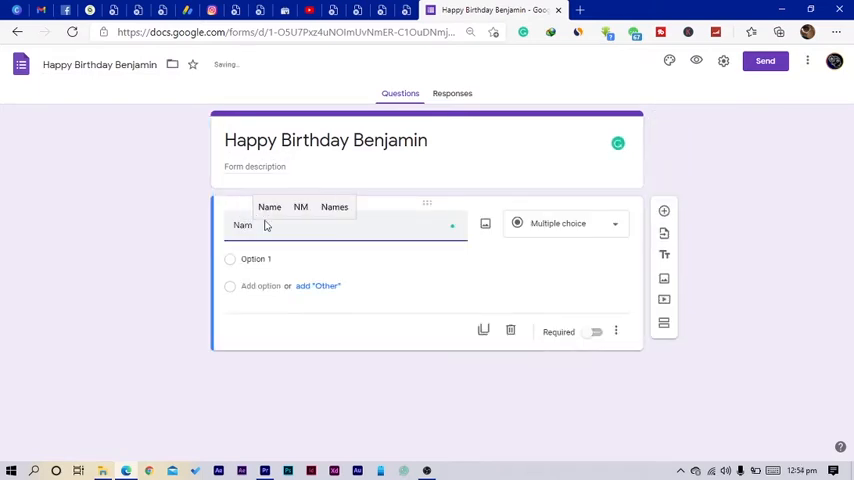
{"action": "left_click", "coordinate": [565, 223]}
{"action": "type", "text": "Nu"}
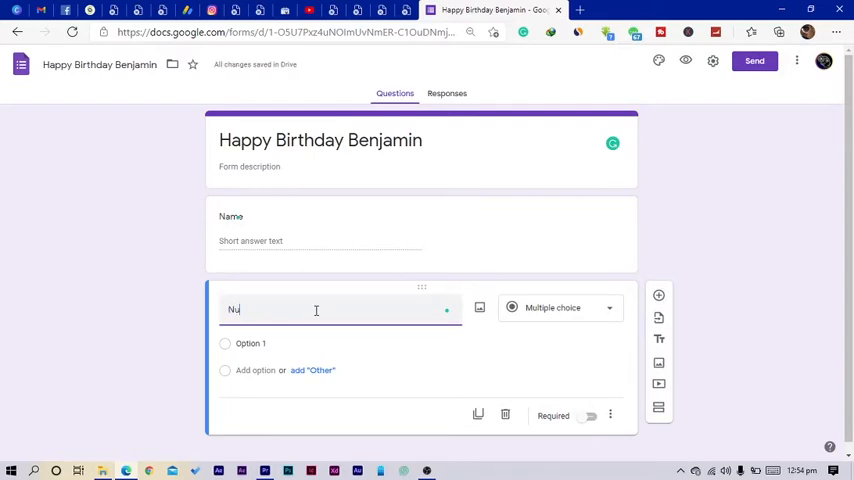
{"action": "type", "text": "Phn"}
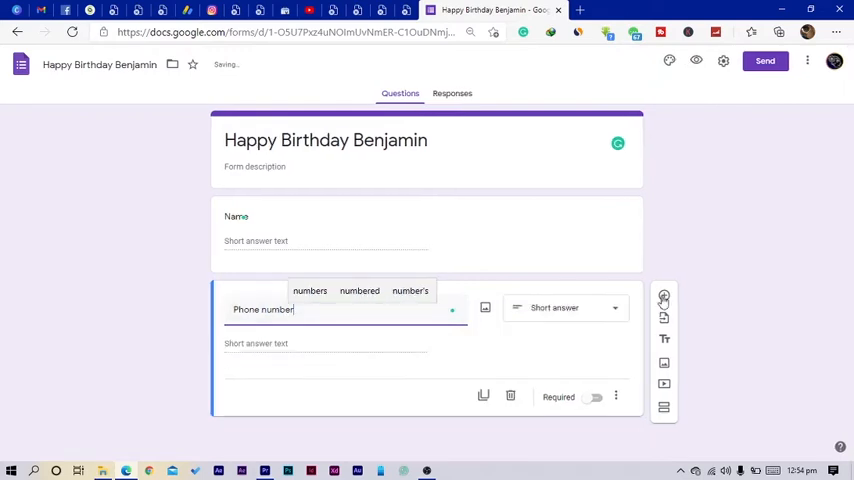
{"action": "left_click", "coordinate": [659, 285]}
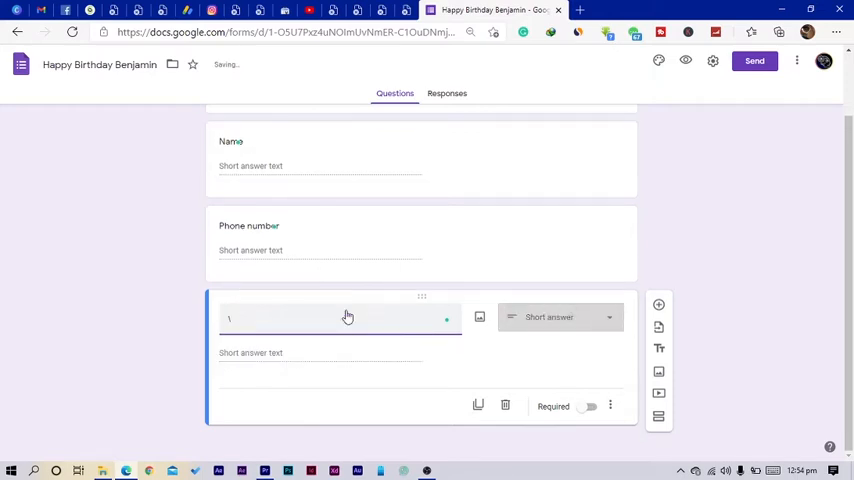
{"action": "type", "text": "T-Shirt Size"}
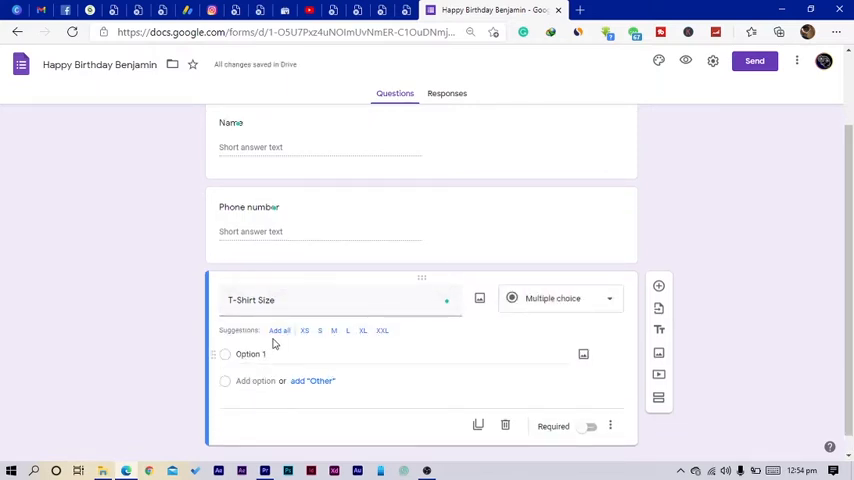
{"action": "left_click", "coordinate": [279, 330]}
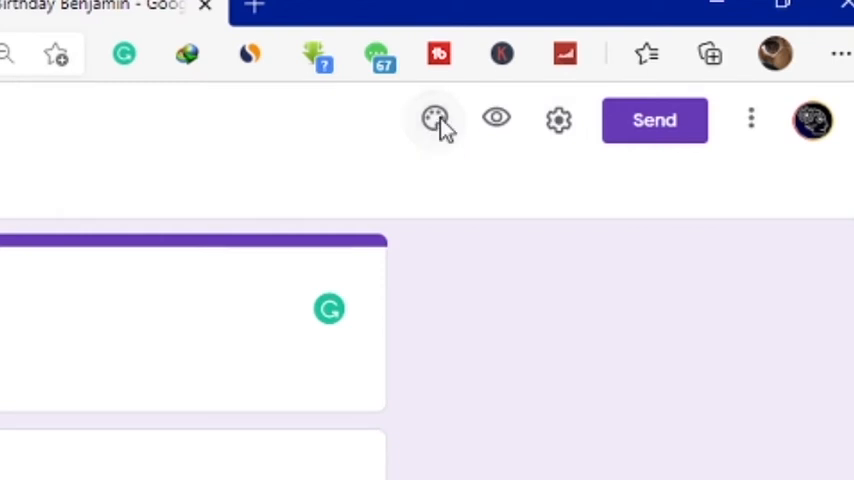
- Open the birthday form's theme options, briefly checking the Canva tab
{"action": "left_click", "coordinate": [435, 119]}
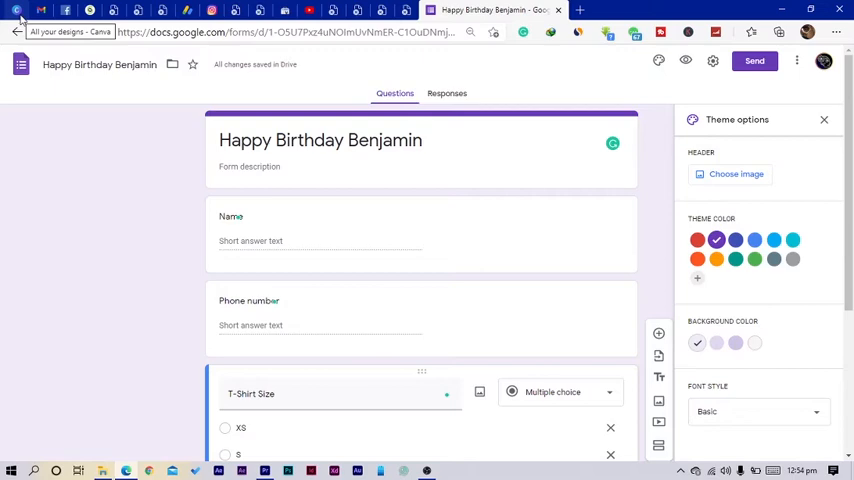
{"action": "left_click", "coordinate": [16, 10]}
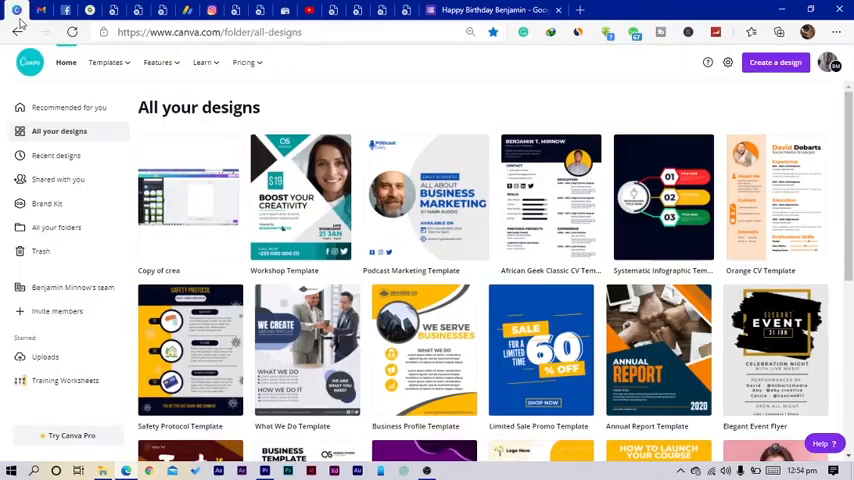
{"action": "left_click", "coordinate": [490, 10]}
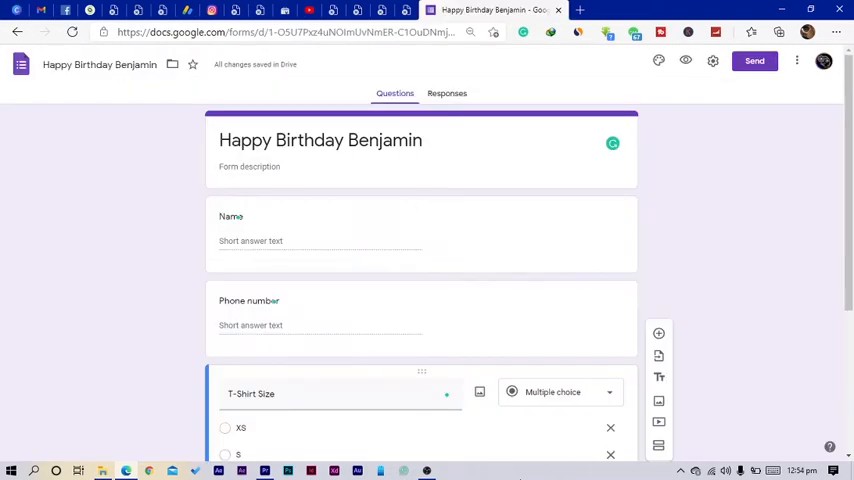
{"action": "mouse_move", "coordinate": [686, 61]}
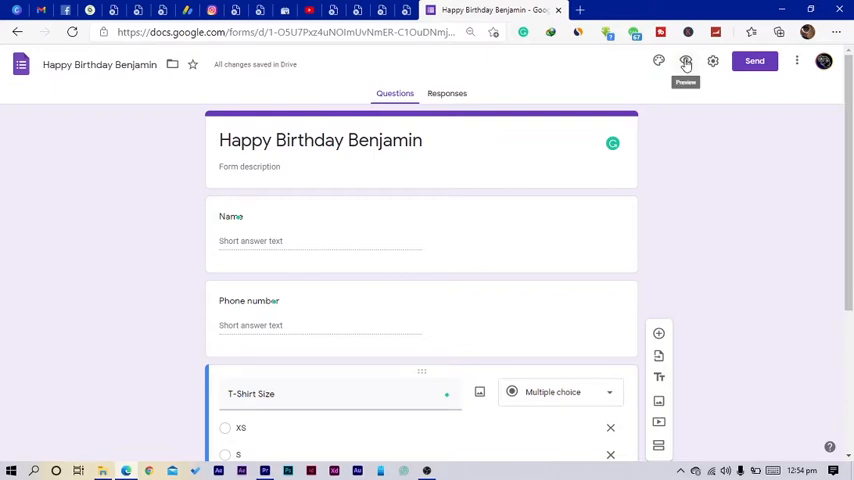
{"action": "left_click", "coordinate": [658, 61]}
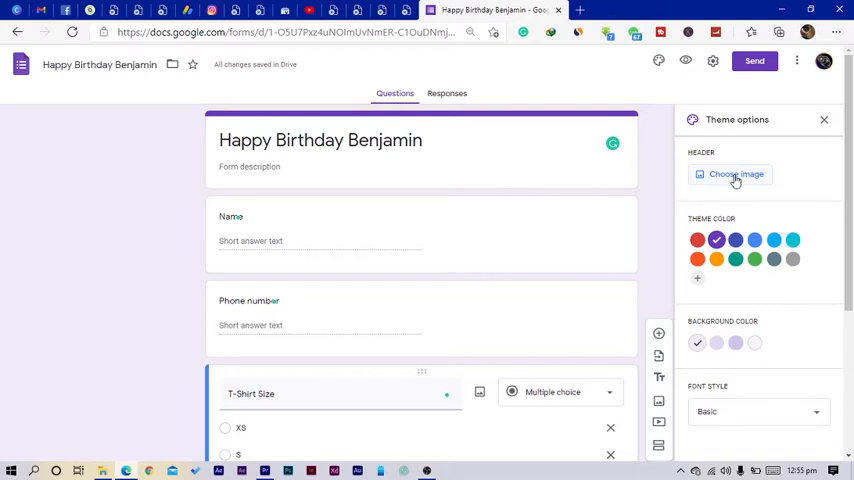
{"action": "mouse_move", "coordinate": [722, 181]}
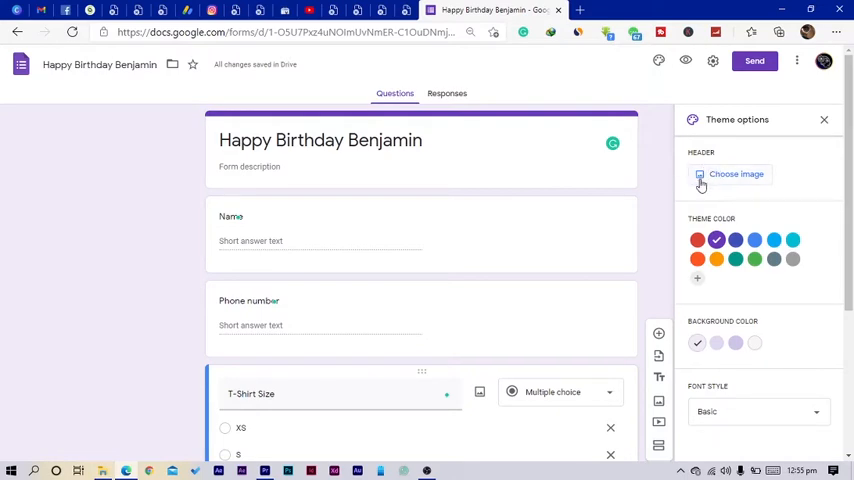
{"action": "mouse_move", "coordinate": [644, 158]}
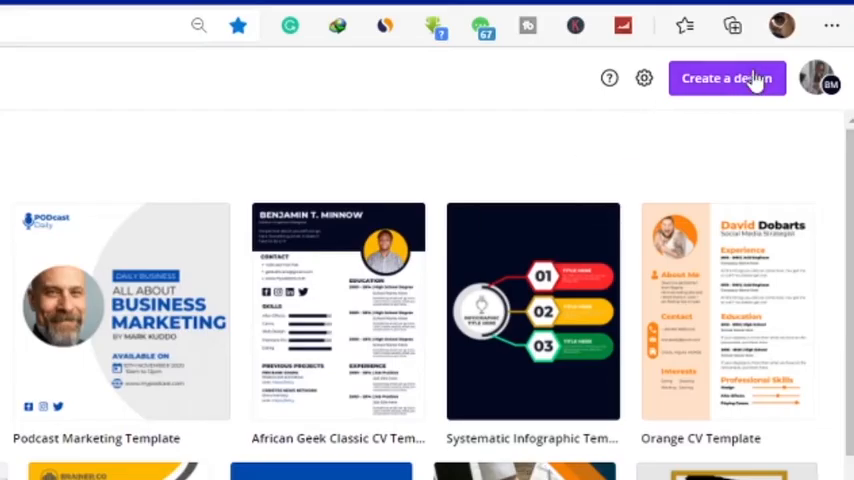
- Start a new Canva design and search 'bann' for banner sizes
{"action": "left_click", "coordinate": [727, 78]}
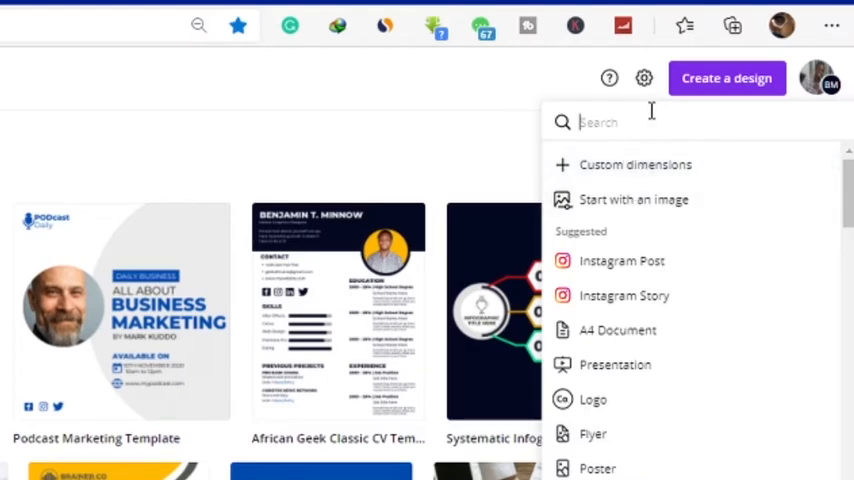
{"action": "type", "text": "bann"}
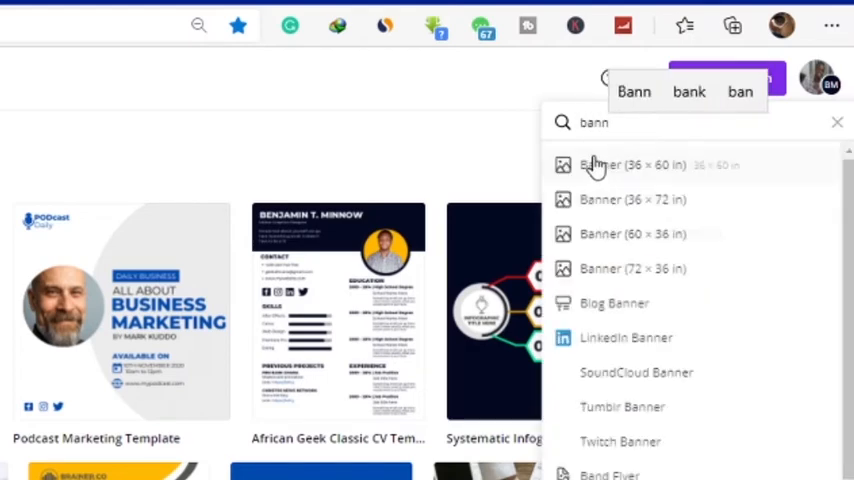
{"action": "mouse_move", "coordinate": [614, 303]}
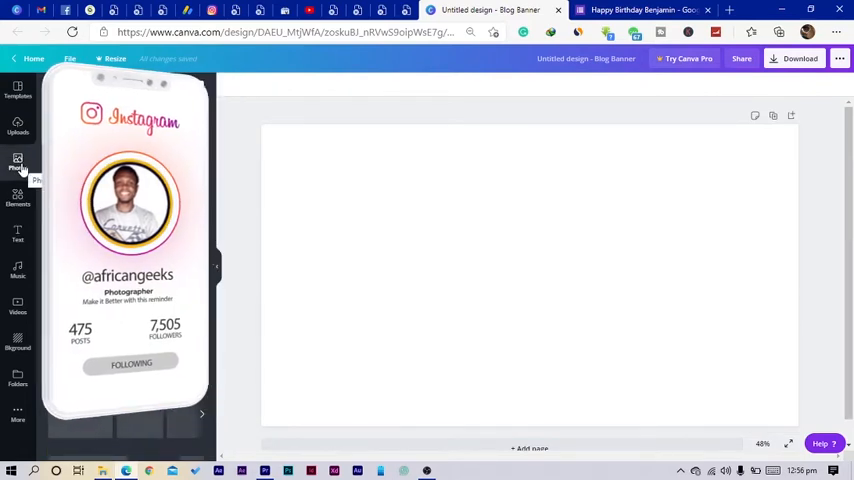
- Search photos for 'balloons' and add the balloons-in-sky photo to the banner
{"action": "left_click", "coordinate": [17, 160]}
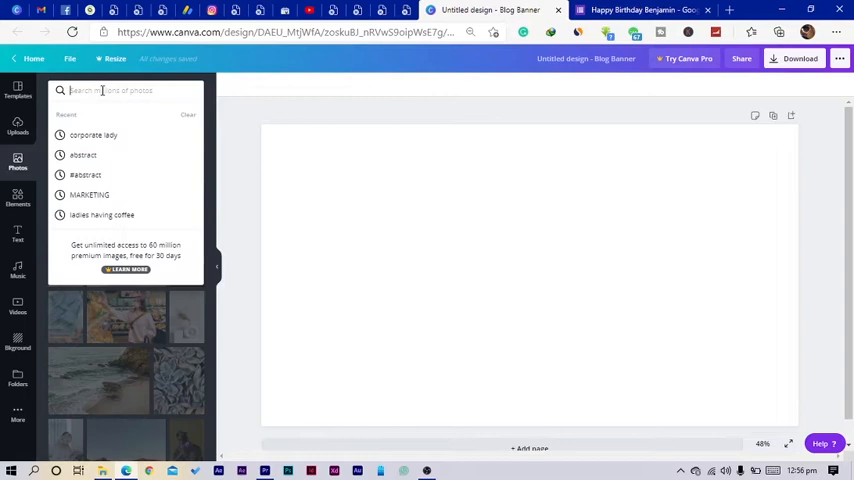
{"action": "type", "text": "ballon"}
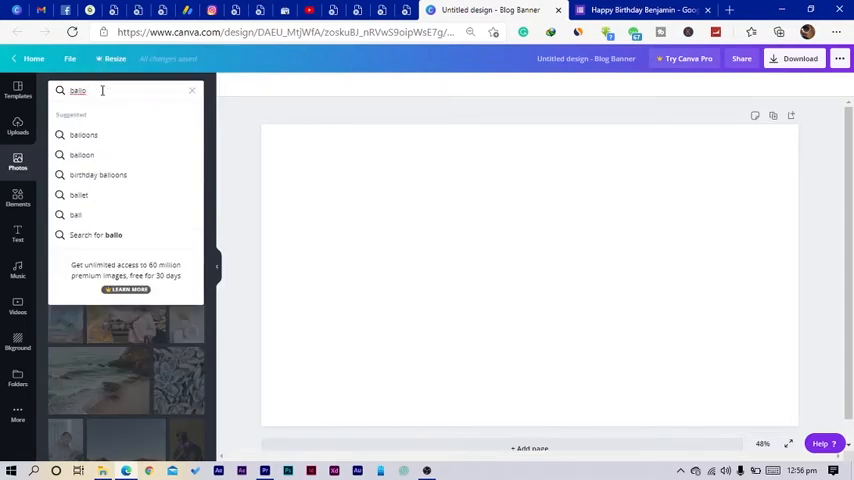
{"action": "type", "text": "balloons"}
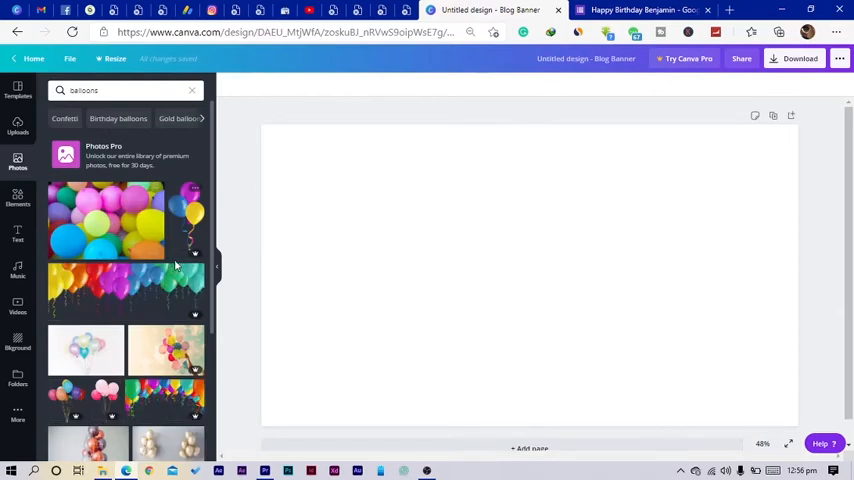
{"action": "scroll", "scroll_direction": "down", "scroll_amount": 3}
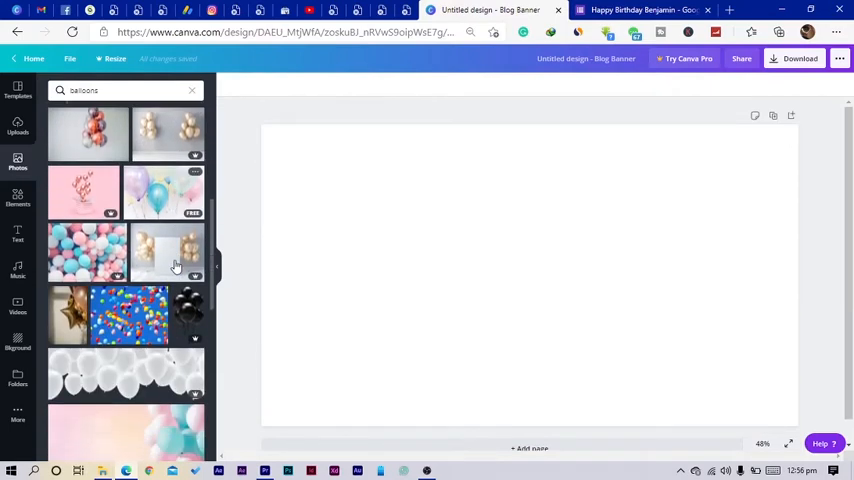
{"action": "scroll", "scroll_direction": "down", "scroll_amount": 3}
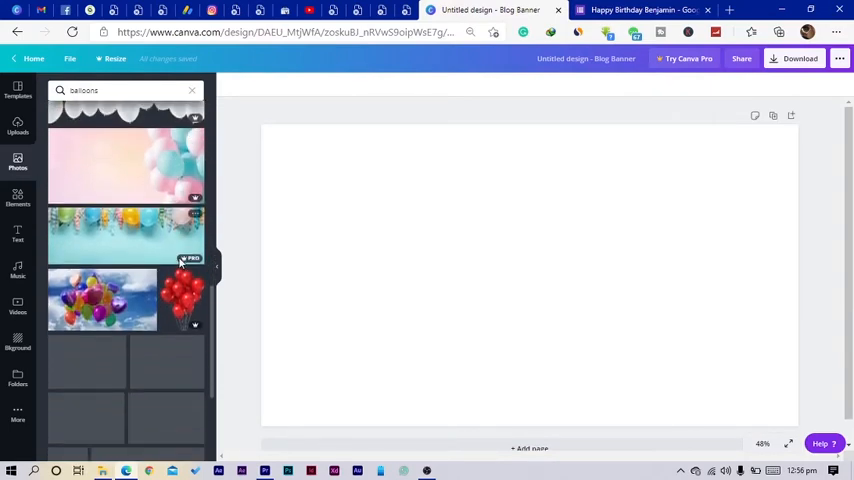
{"action": "scroll", "scroll_direction": "down", "scroll_amount": 3}
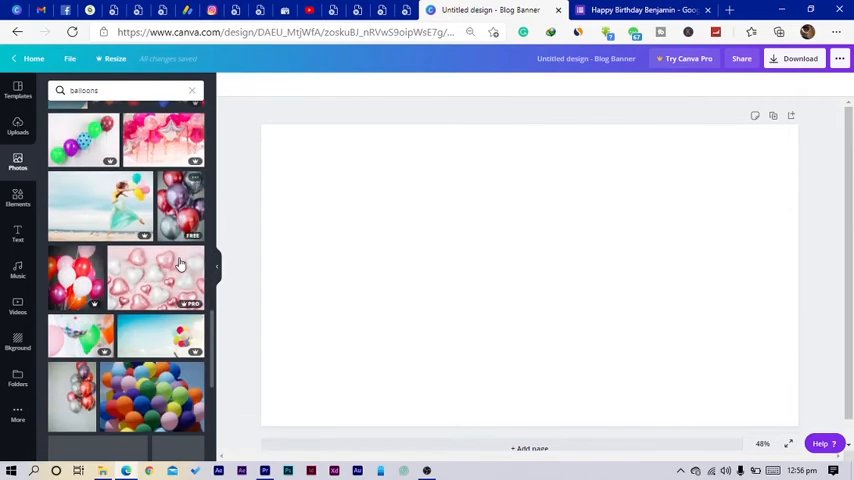
{"action": "scroll", "scroll_direction": "down", "scroll_amount": 3}
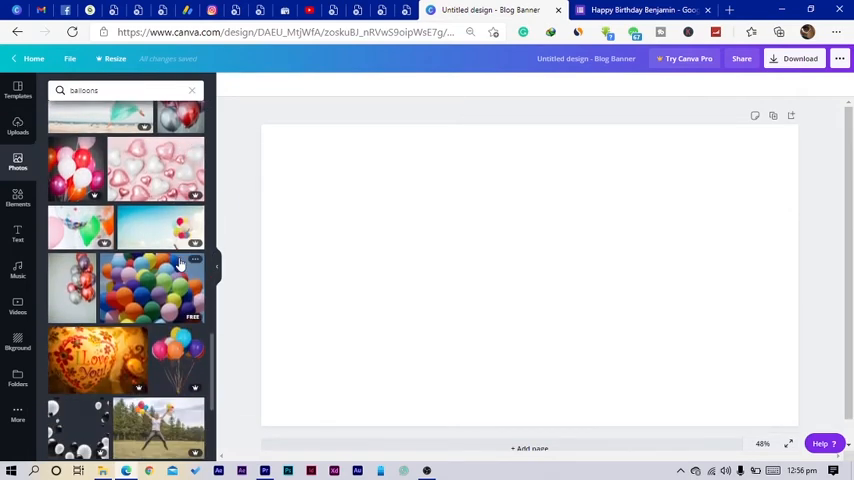
{"action": "scroll", "scroll_direction": "down", "scroll_amount": 3}
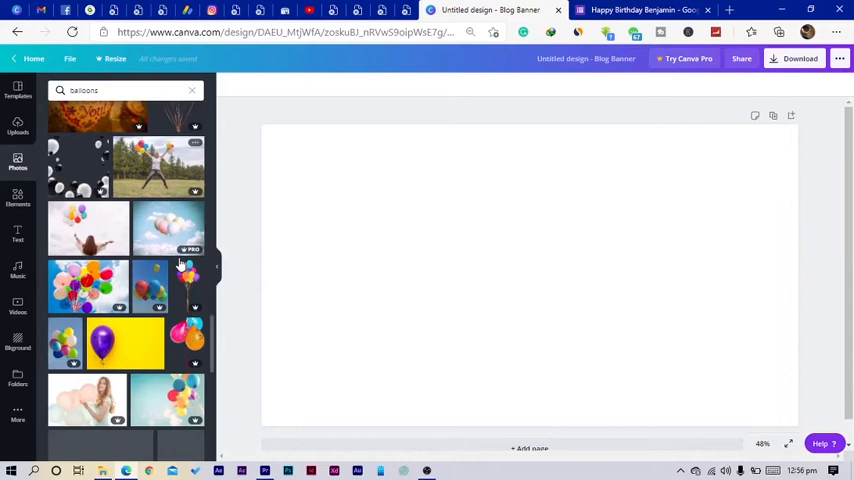
{"action": "scroll", "scroll_direction": "down", "scroll_amount": 3}
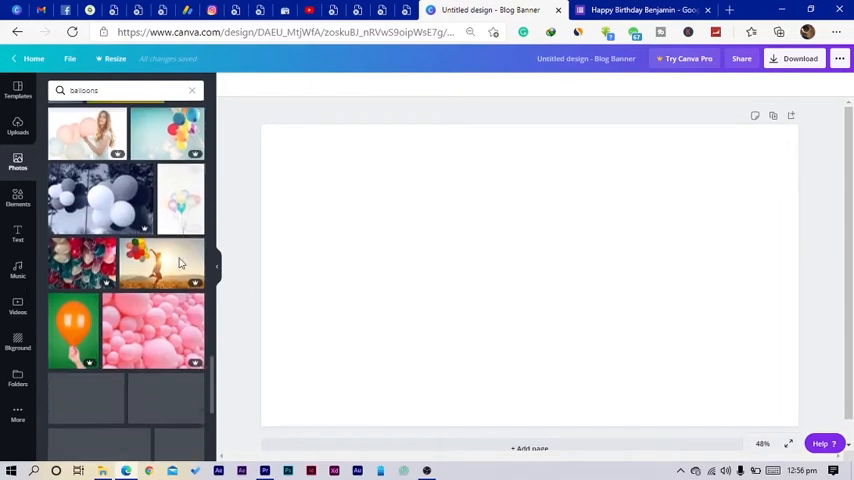
{"action": "scroll", "scroll_direction": "down", "scroll_amount": 3}
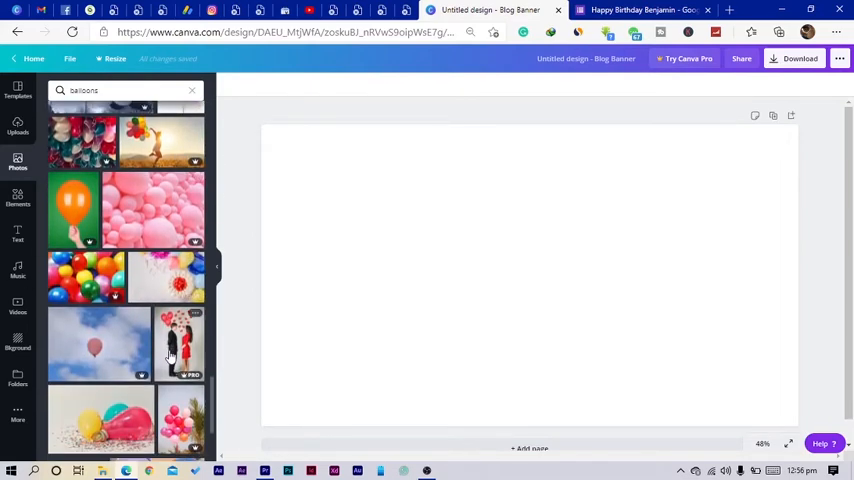
{"action": "scroll", "scroll_direction": "down", "scroll_amount": 3}
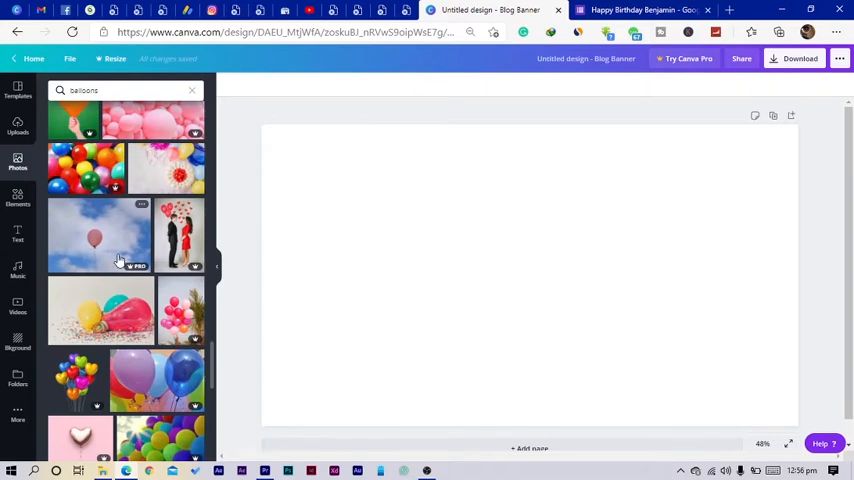
{"action": "scroll", "scroll_direction": "down", "scroll_amount": 3}
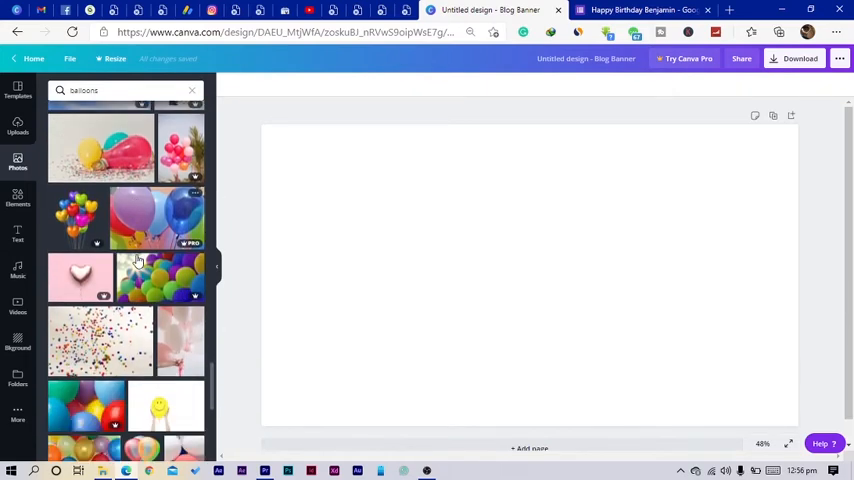
{"action": "scroll", "scroll_direction": "down", "scroll_amount": 3}
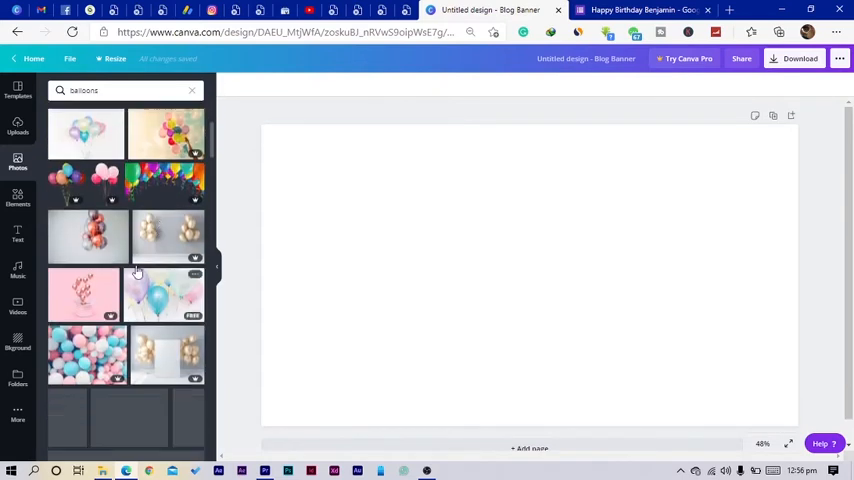
{"action": "scroll", "scroll_direction": "down", "scroll_amount": 3}
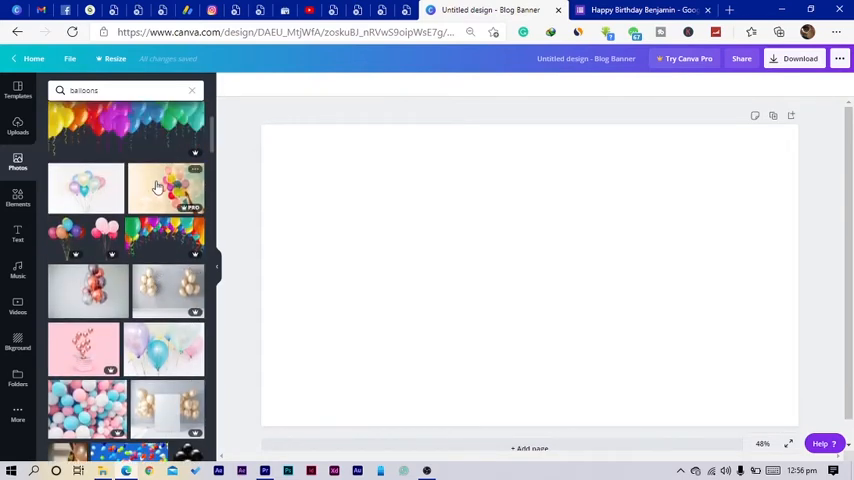
{"action": "scroll", "scroll_direction": "down", "scroll_amount": 3}
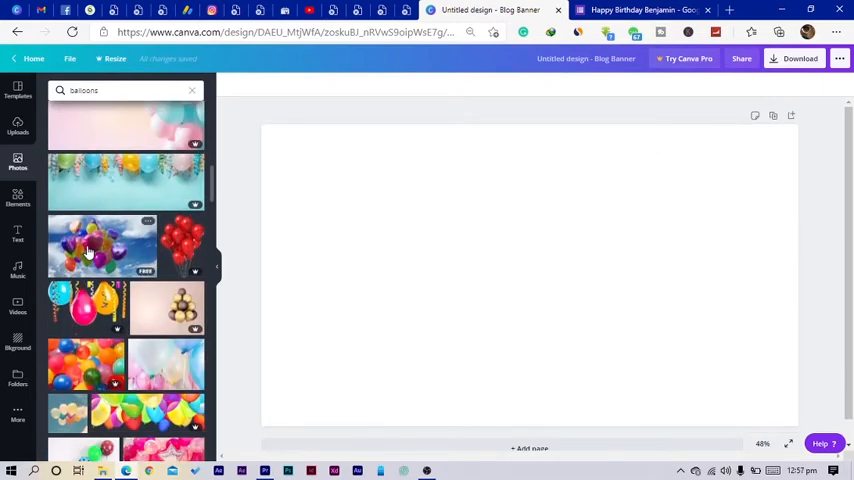
{"action": "left_click", "coordinate": [102, 247]}
{"action": "type", "text": "HAPPY BIRTHDAY BENJAMIN"}
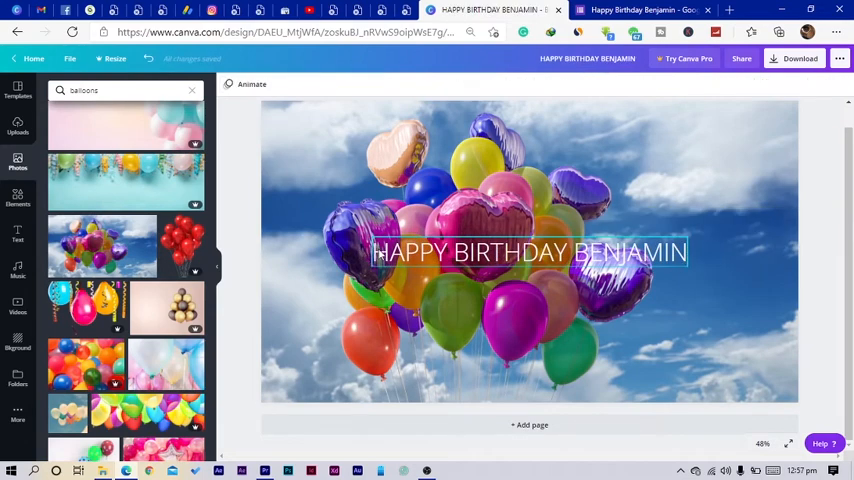
- Select the HAPPY BIRTHDAY BENJAMIN title text on the banner
{"action": "left_click", "coordinate": [528, 252]}
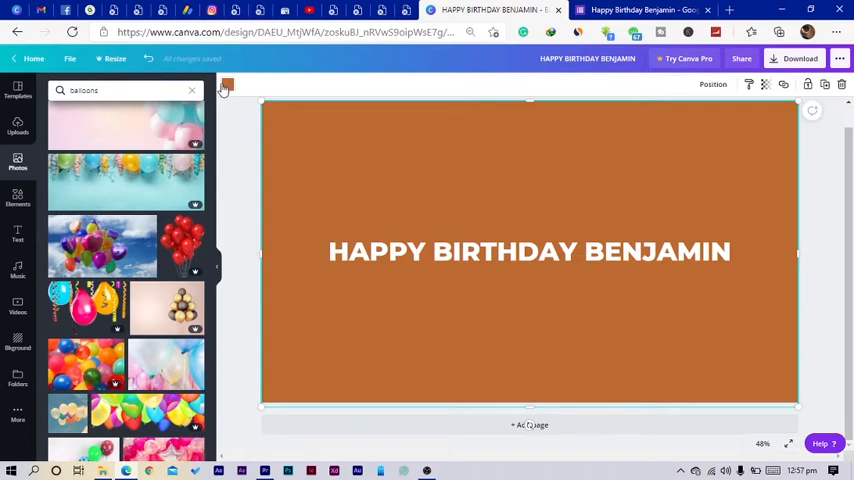
- Change the banner background to teal and lower the balloon photo's transparency
{"action": "left_click", "coordinate": [227, 84]}
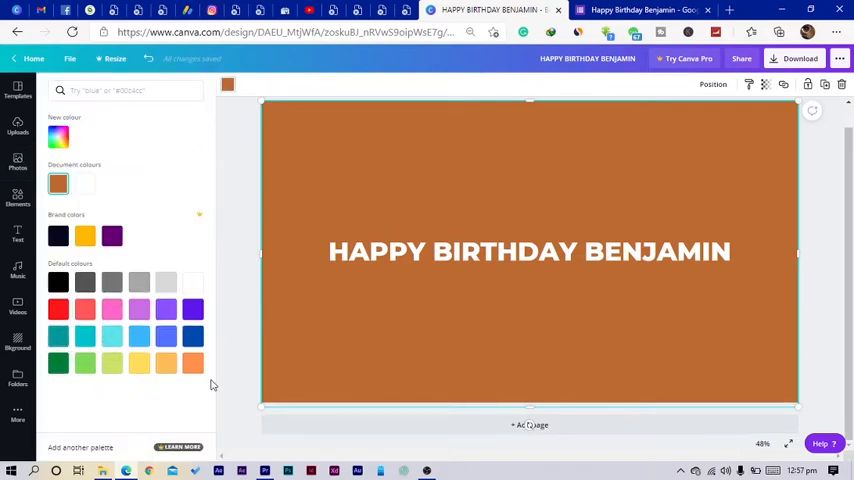
{"action": "left_click", "coordinate": [58, 335]}
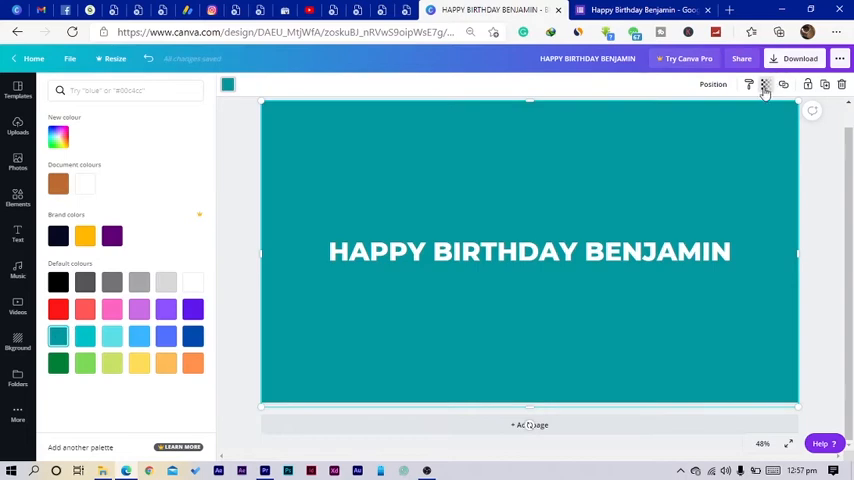
{"action": "left_click", "coordinate": [765, 84]}
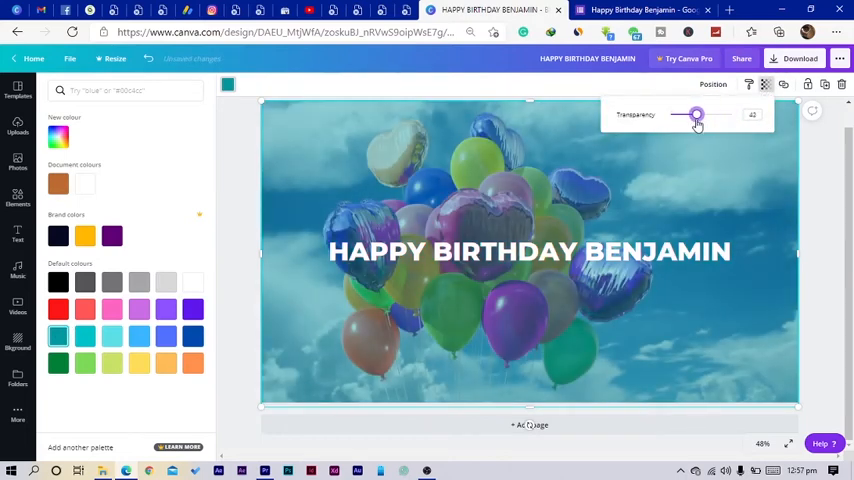
{"action": "left_click_drag", "start_coordinate": [697, 114], "coordinate": [694, 114]}
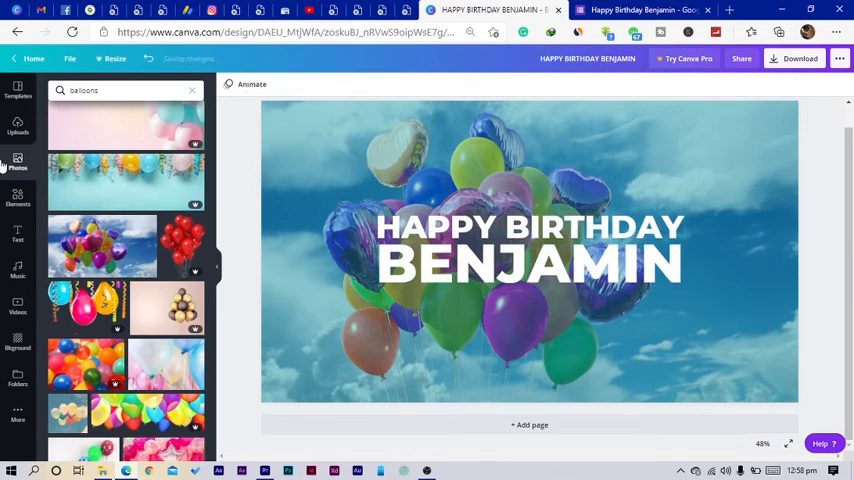
- Add a white outlined square from Elements > Shapes to frame the banner title
{"action": "left_click", "coordinate": [17, 197]}
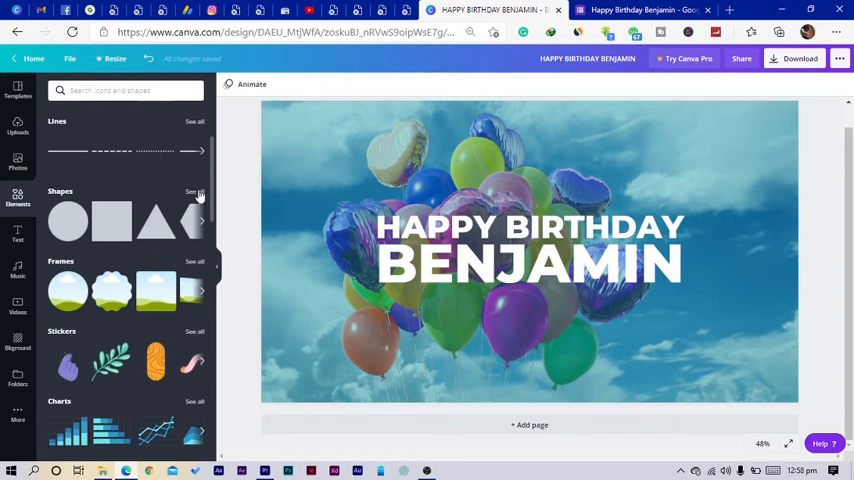
{"action": "left_click", "coordinate": [194, 191]}
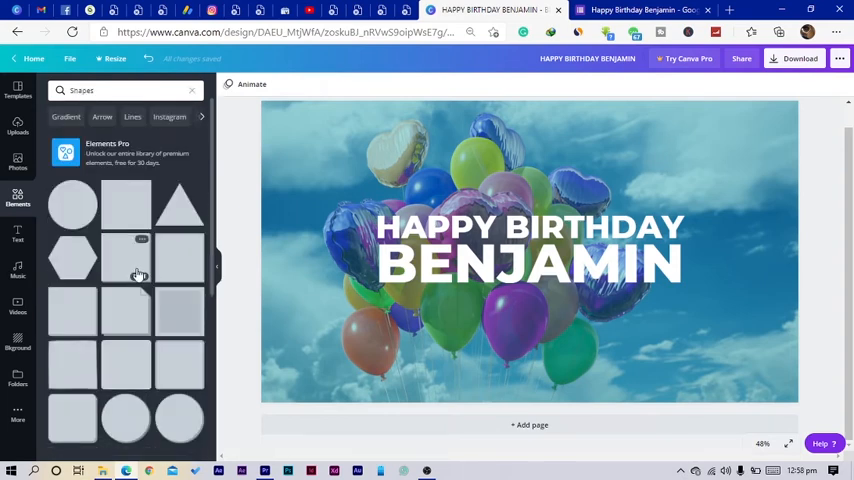
{"action": "scroll", "scroll_direction": "down", "scroll_amount": 3}
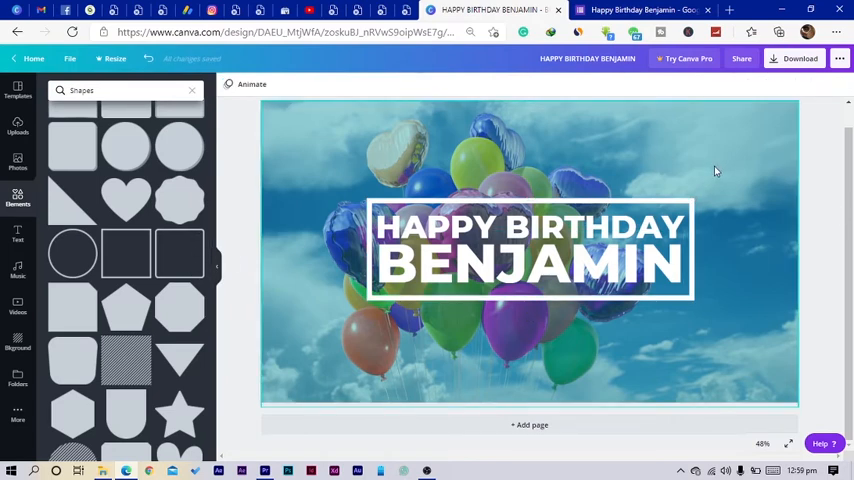
- Download the banner as a PNG and go back to the birthday form
{"action": "left_click", "coordinate": [799, 58]}
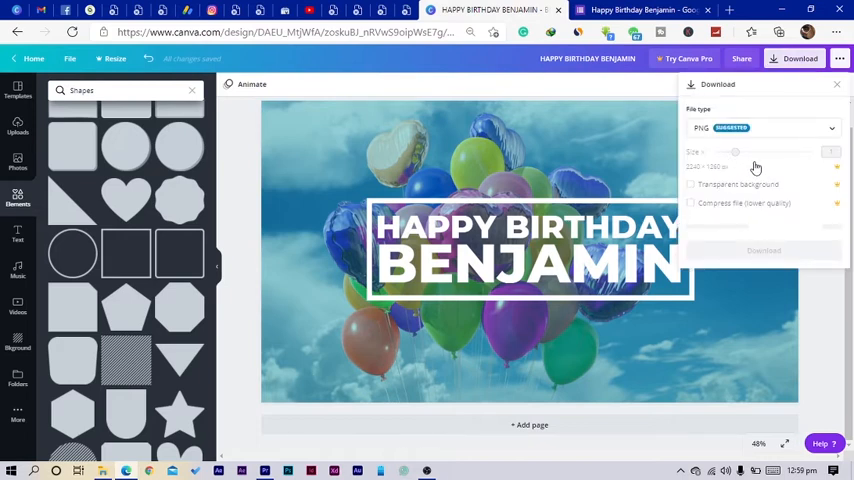
{"action": "left_click", "coordinate": [763, 226]}
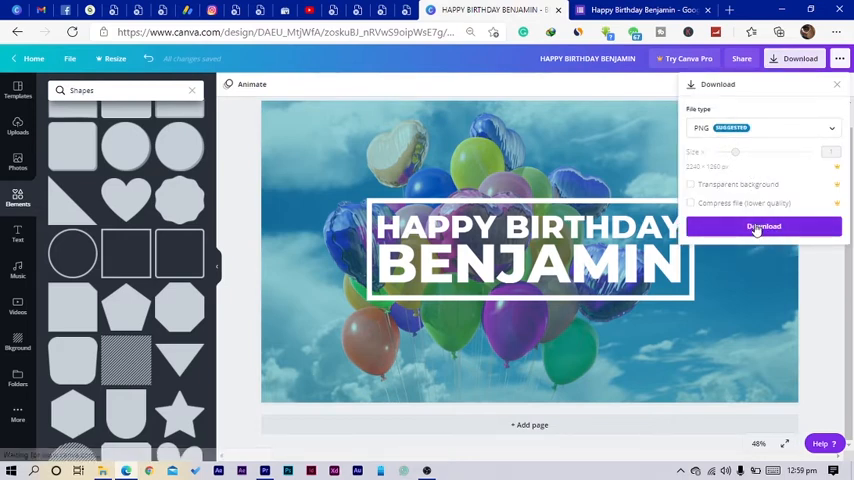
{"action": "left_click", "coordinate": [763, 226]}
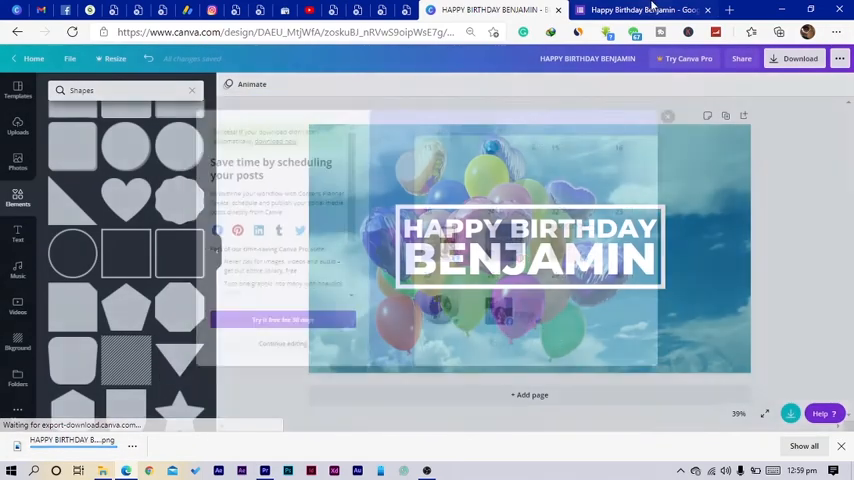
{"action": "left_click", "coordinate": [645, 10]}
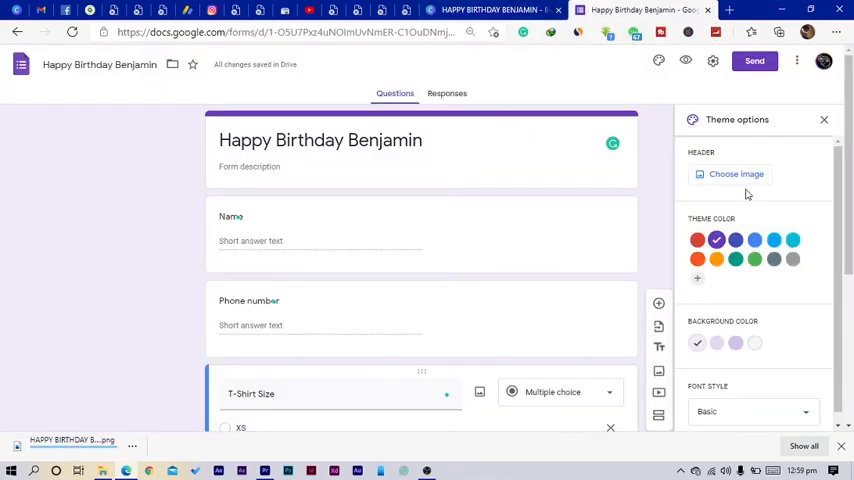
- Upload the downloaded Canva balloon banner PNG as the form's header image
{"action": "left_click", "coordinate": [736, 173]}
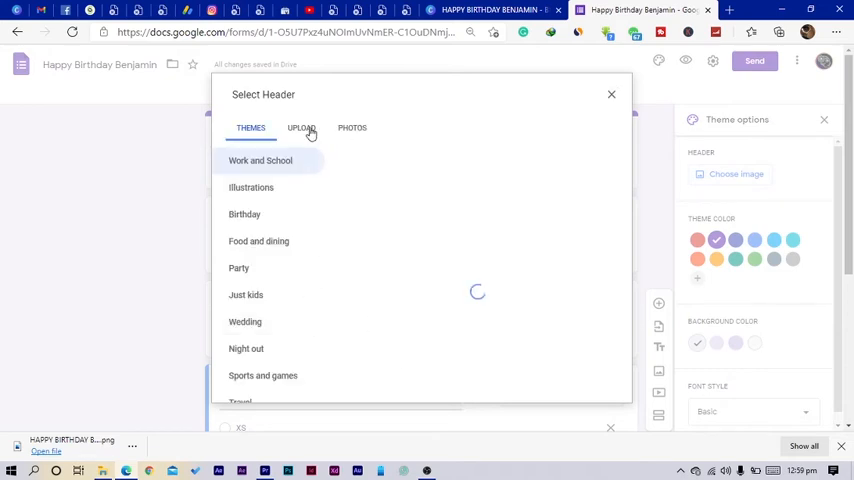
{"action": "left_click", "coordinate": [301, 128]}
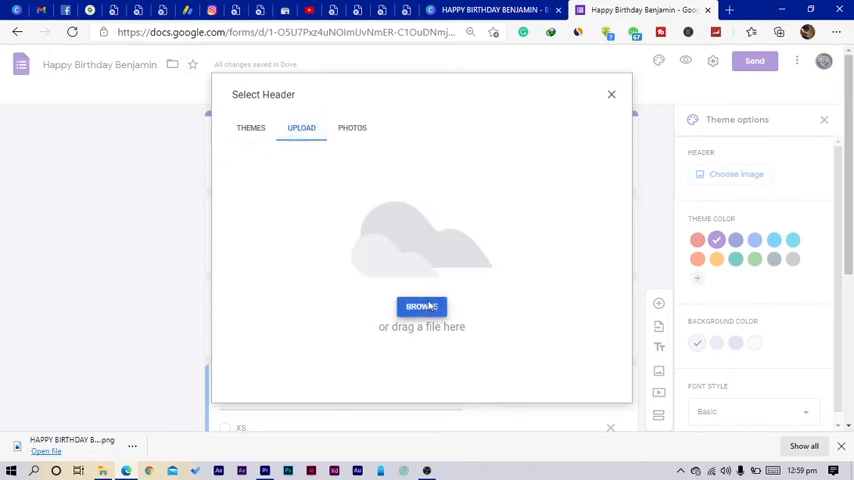
{"action": "left_click", "coordinate": [421, 306]}
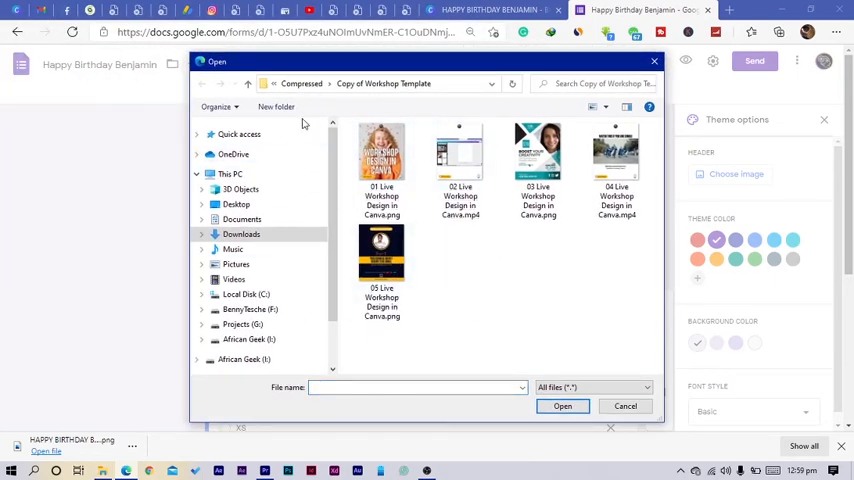
{"action": "left_click", "coordinate": [242, 189]}
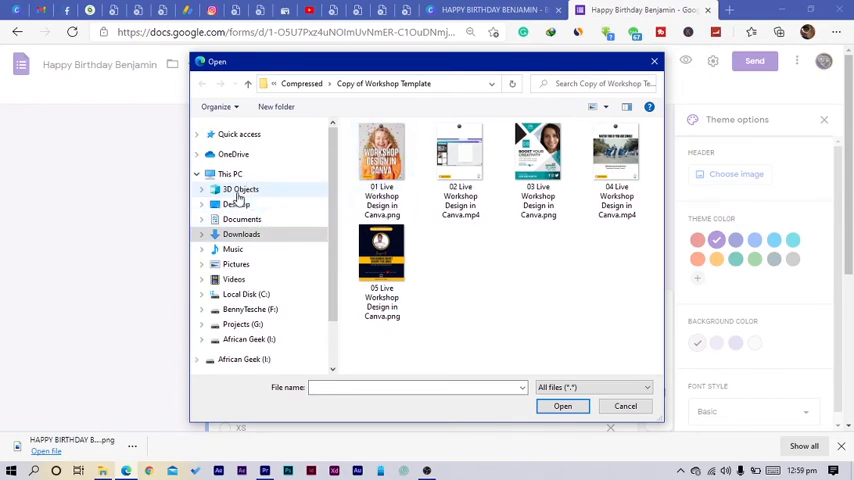
{"action": "left_click", "coordinate": [229, 174]}
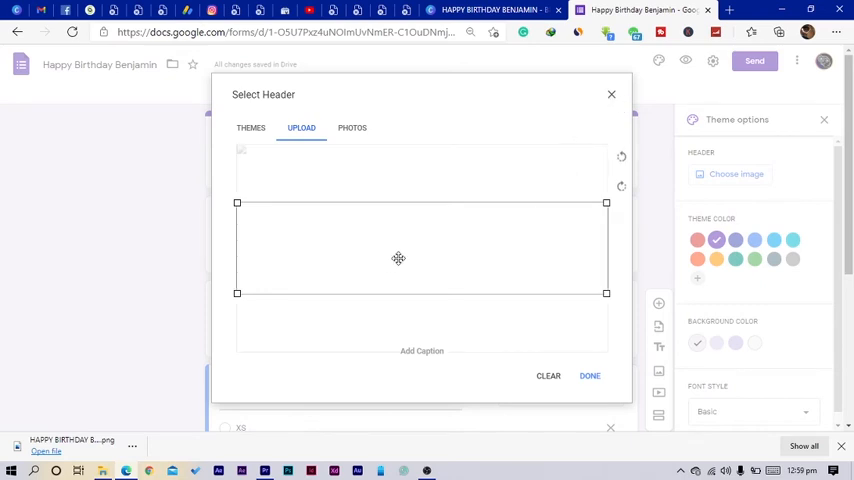
{"action": "mouse_move", "coordinate": [243, 157]}
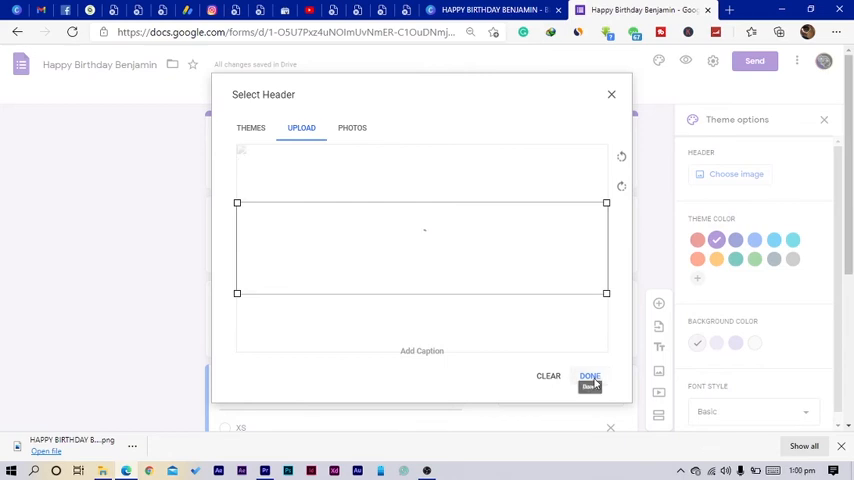
{"action": "left_click", "coordinate": [590, 379]}
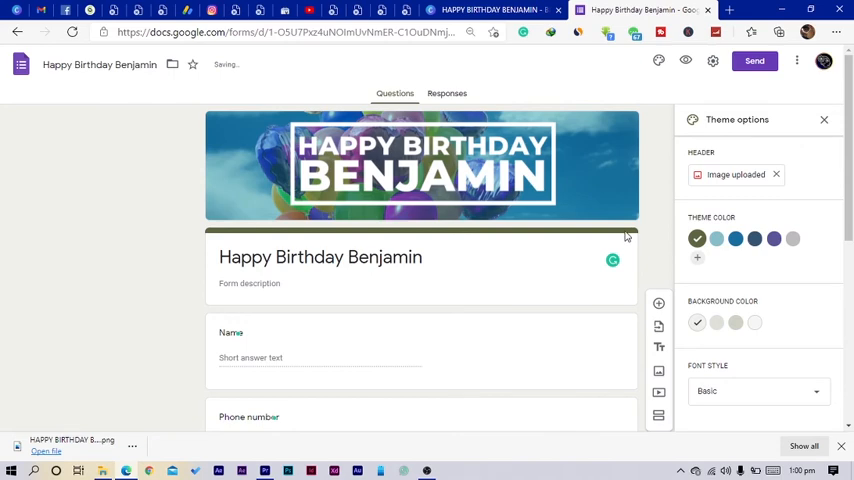
{"action": "mouse_move", "coordinate": [715, 253]}
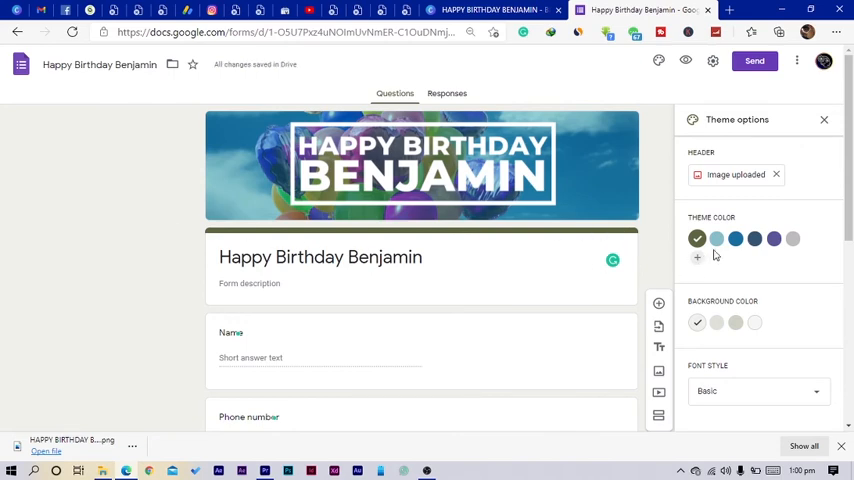
- Preview the form and scroll through the Name, Phone number and T-Shirt Size questions
{"action": "left_click", "coordinate": [697, 238]}
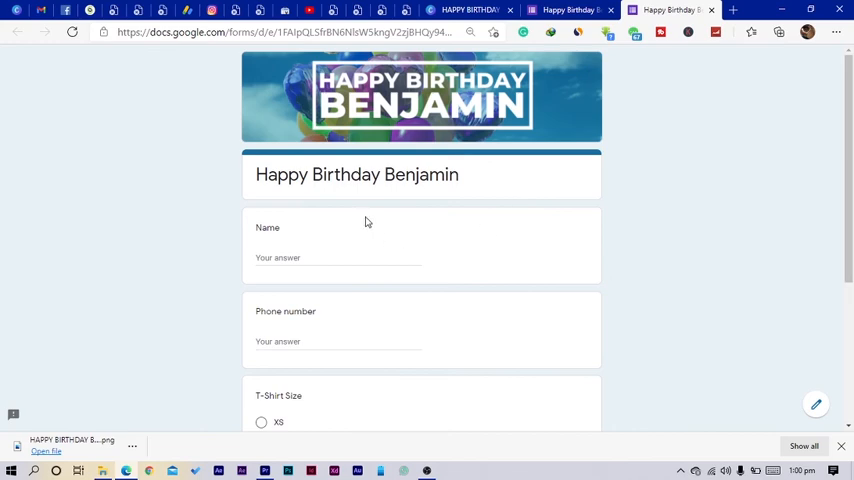
{"action": "scroll", "scroll_direction": "down", "scroll_amount": 3}
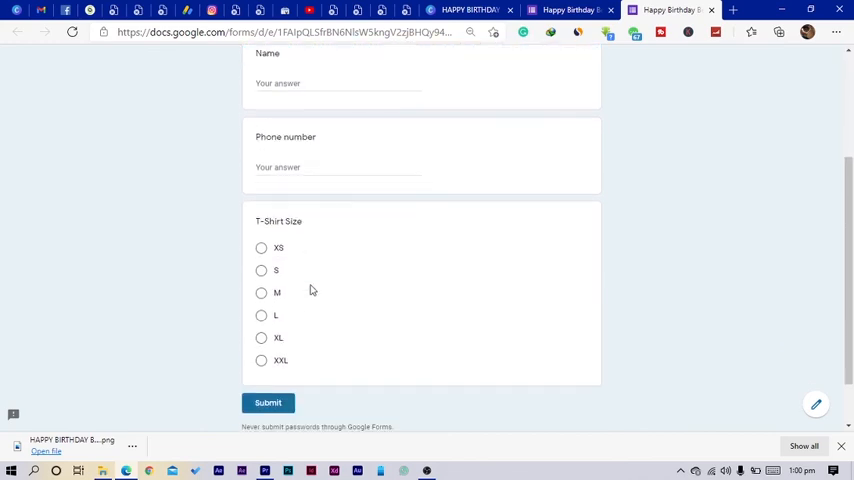
{"action": "scroll", "scroll_direction": "up", "scroll_amount": 3}
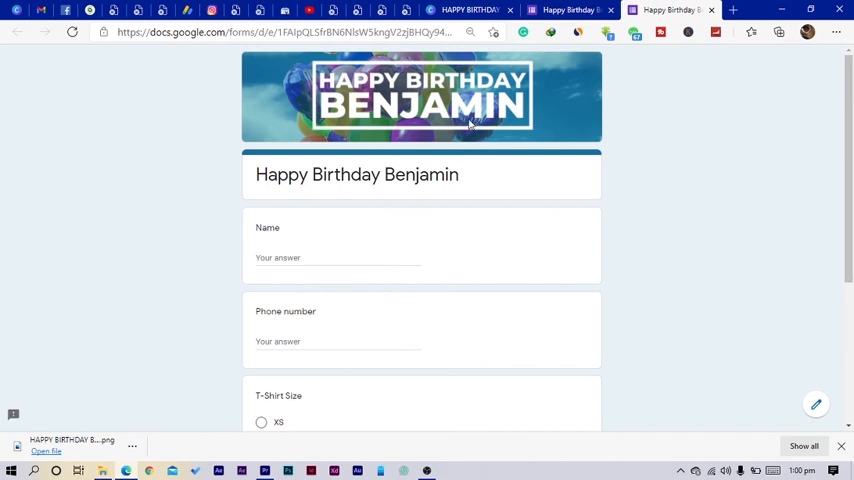
{"action": "mouse_move", "coordinate": [576, 262]}
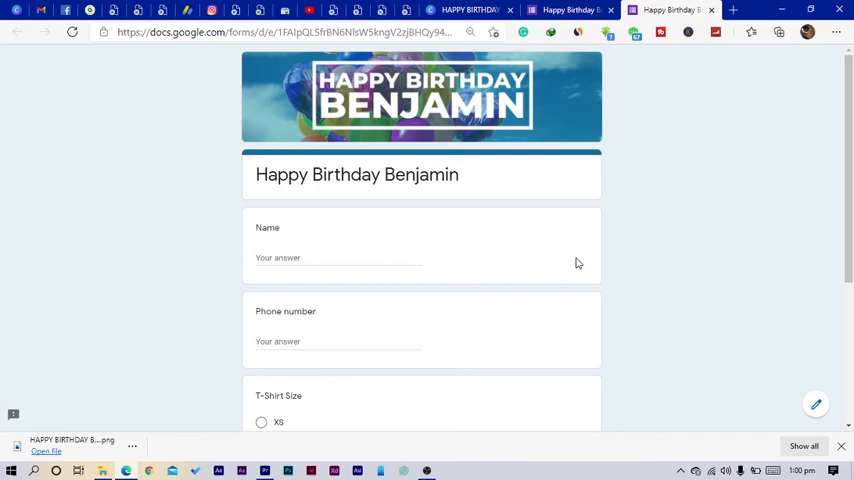
{"action": "mouse_move", "coordinate": [791, 367]}
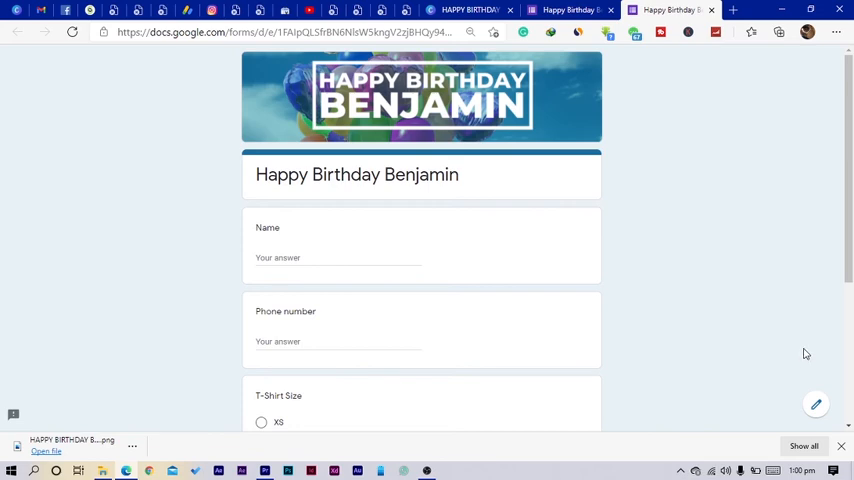
{"action": "mouse_move", "coordinate": [768, 229]}
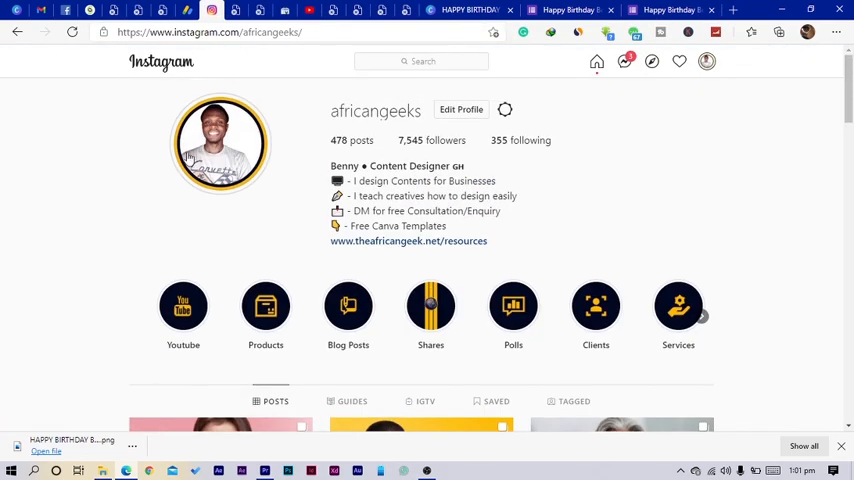
{"action": "mouse_move", "coordinate": [670, 10]}
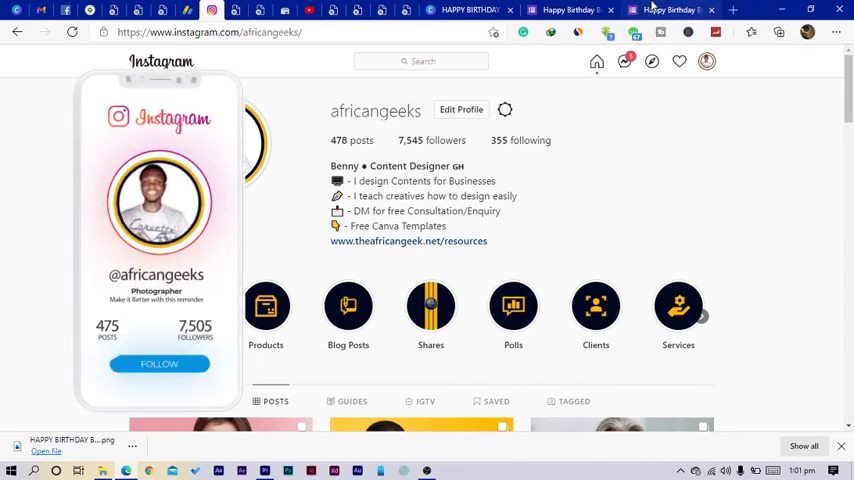
- Leave the Instagram profile and return to the Google Forms preview tab
{"action": "left_click", "coordinate": [668, 10]}
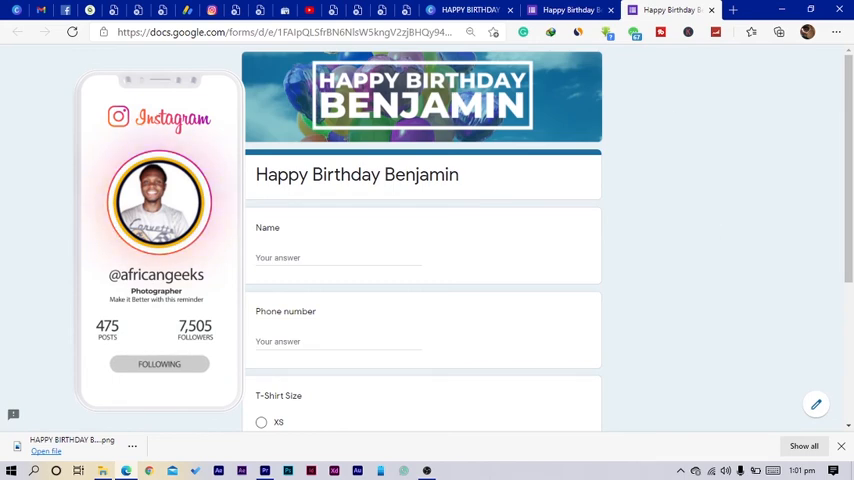